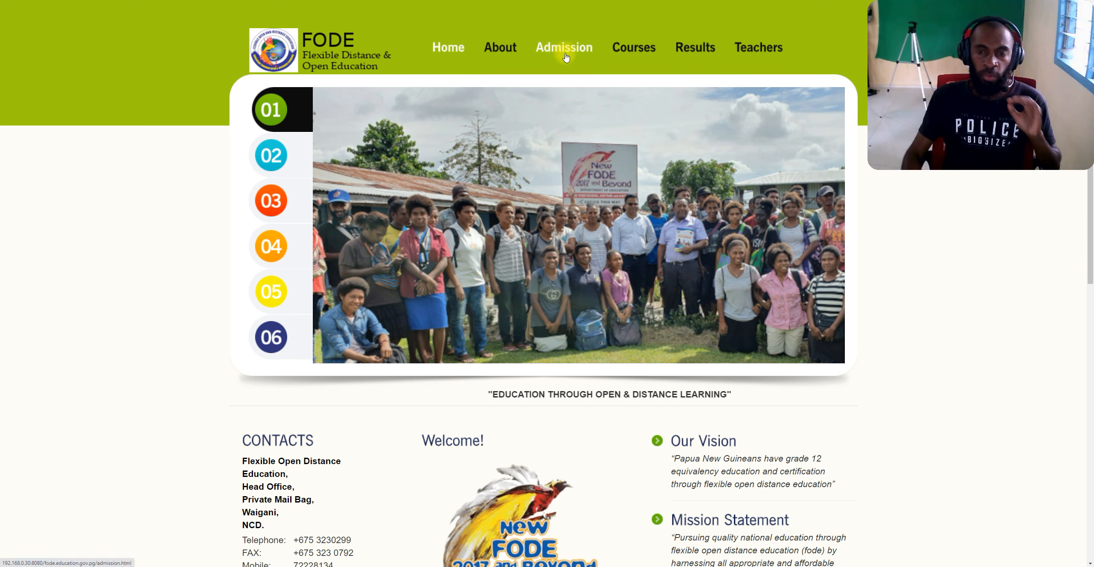
- Navigate via Admission to the Courses page and reach the Course Details table for Grades 7 to 12
left_click(564, 48)
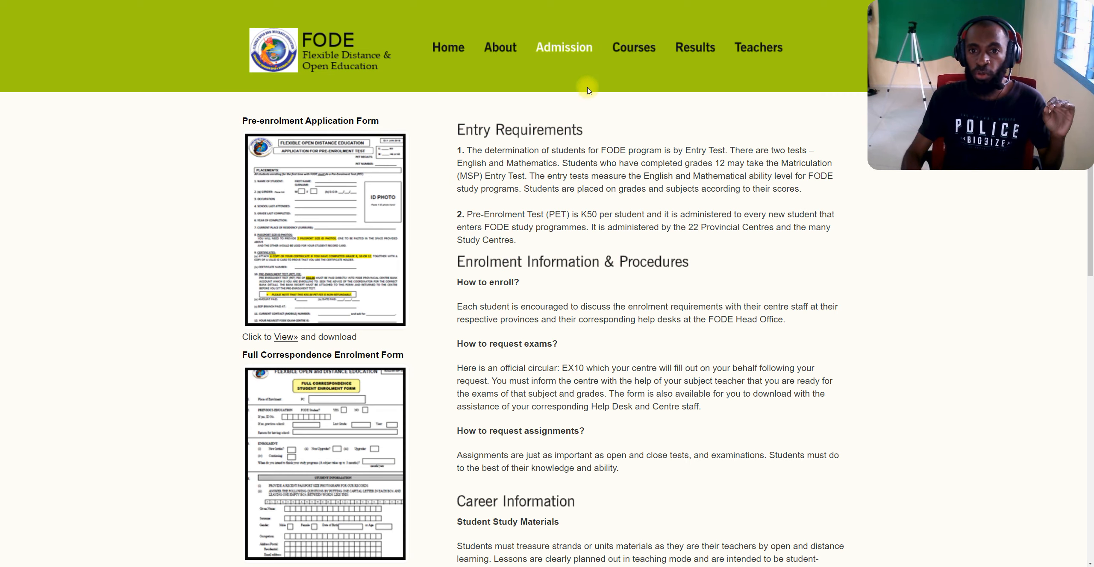
mouse_move(632, 54)
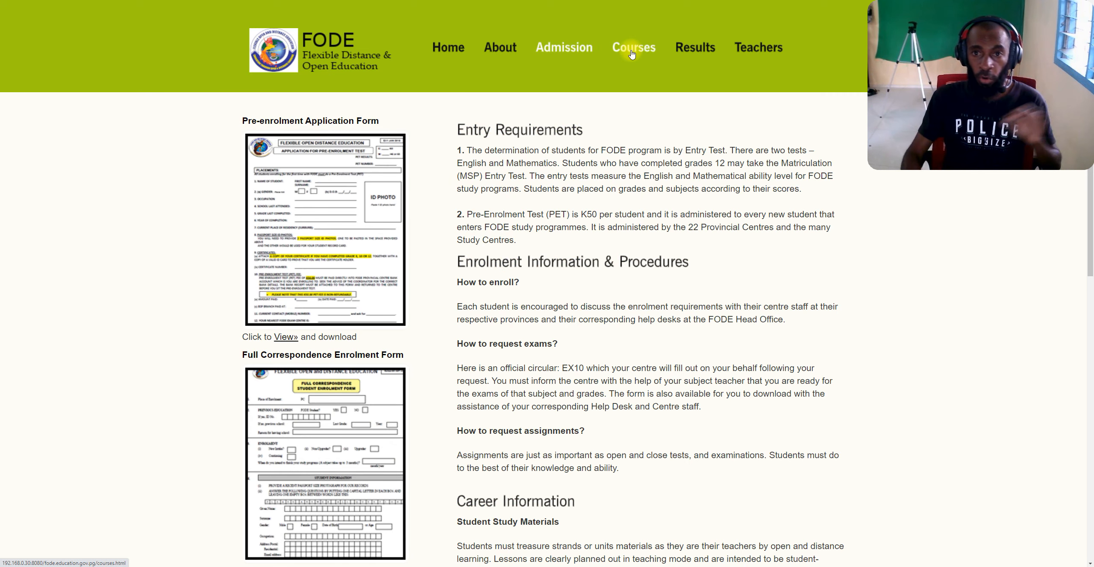
scroll("down", 3)
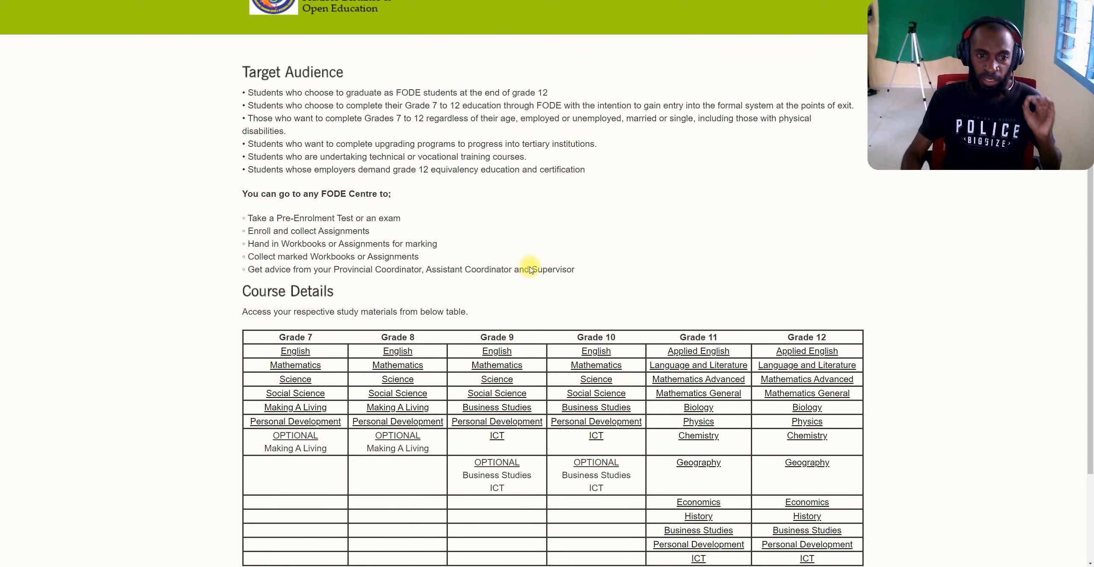
scroll("down", 3)
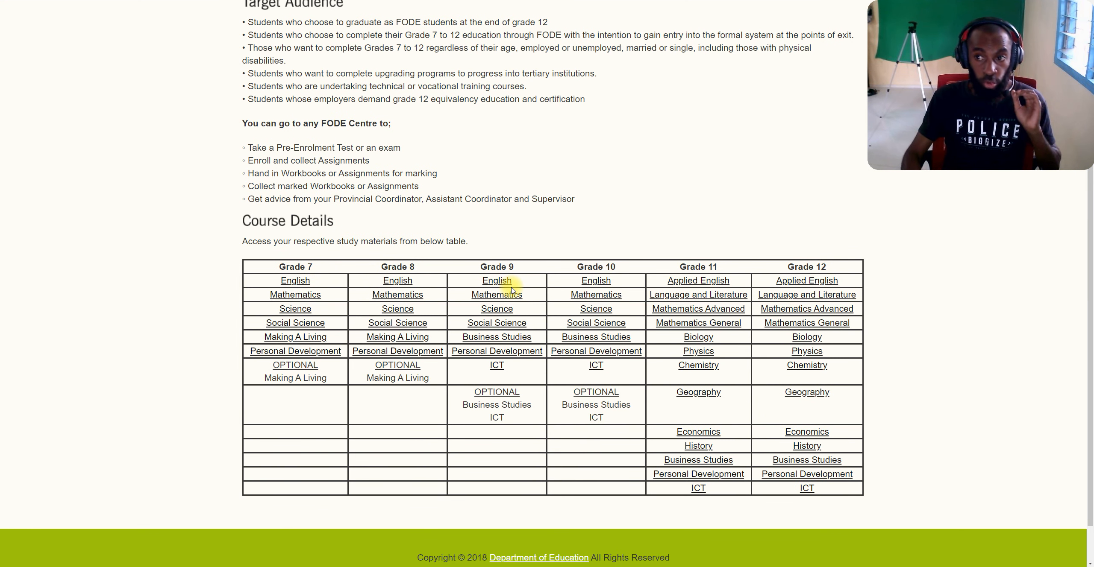
mouse_move(298, 285)
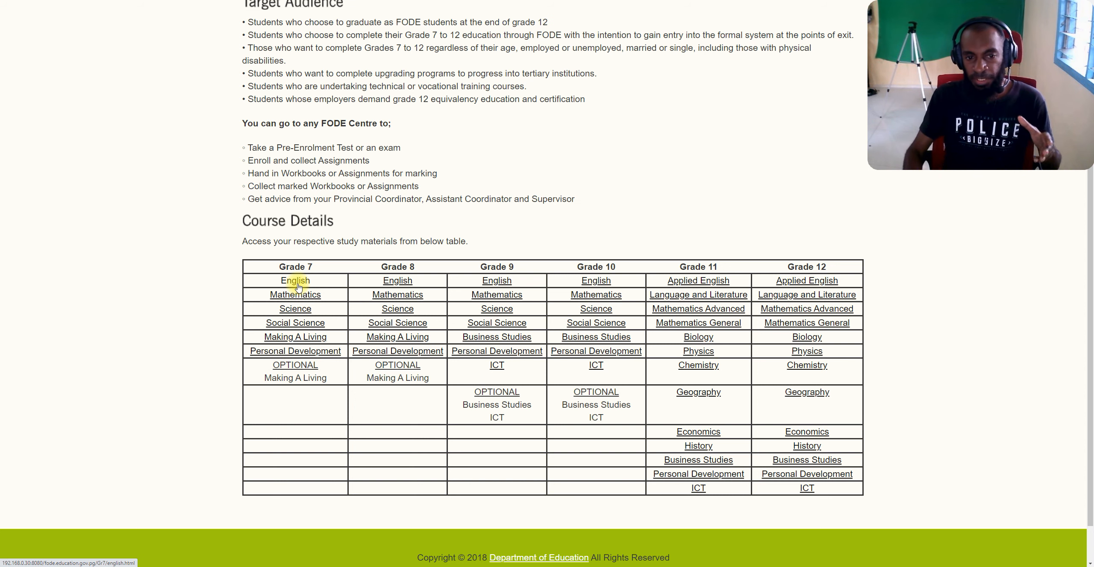
mouse_move(354, 254)
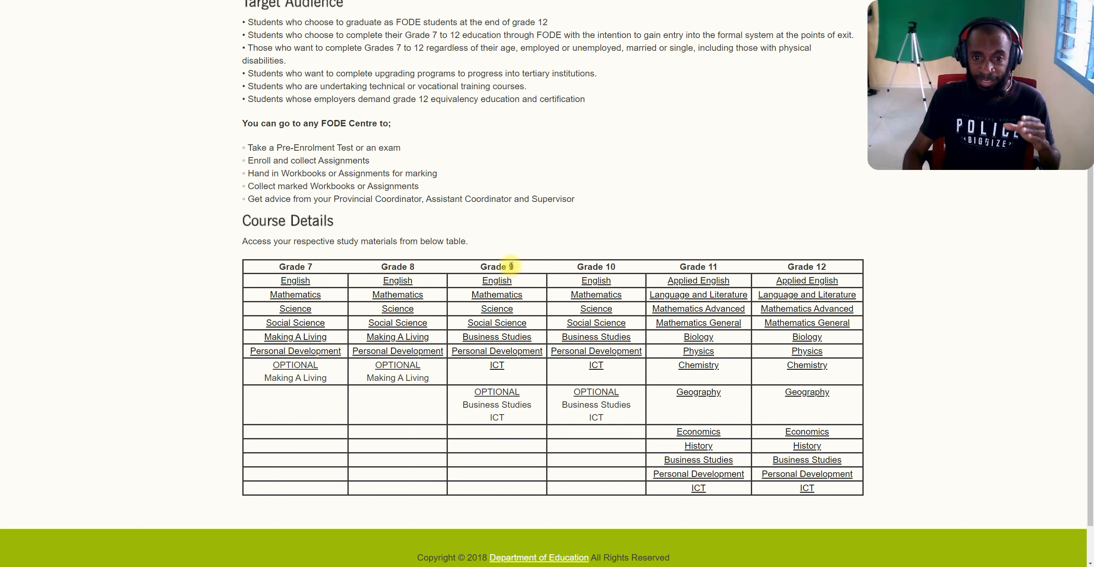
- Open the Grade 9 English study materials from the Course Details table
left_click(497, 281)
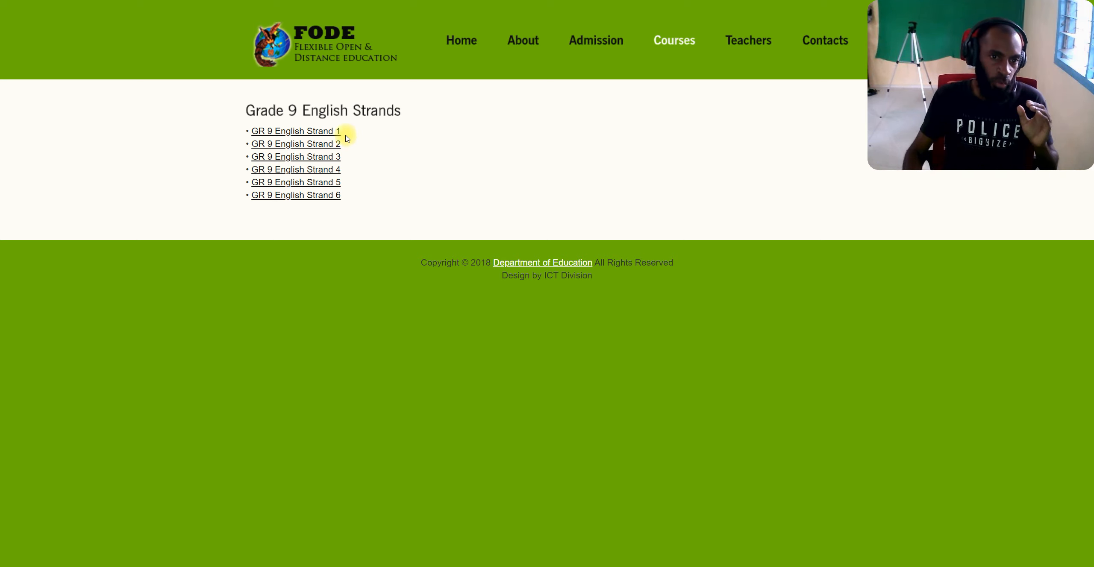
mouse_move(324, 132)
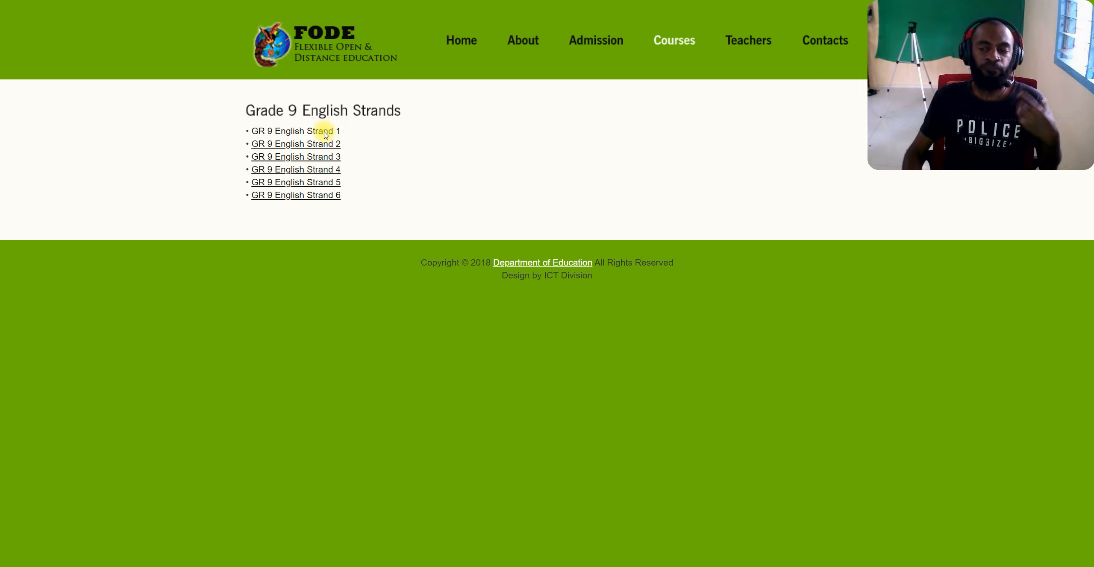
- Open GR 9 English Strand 1, the 230-page Unit 1 Reading and Writing booklet, in the PDF viewer
left_click(295, 132)
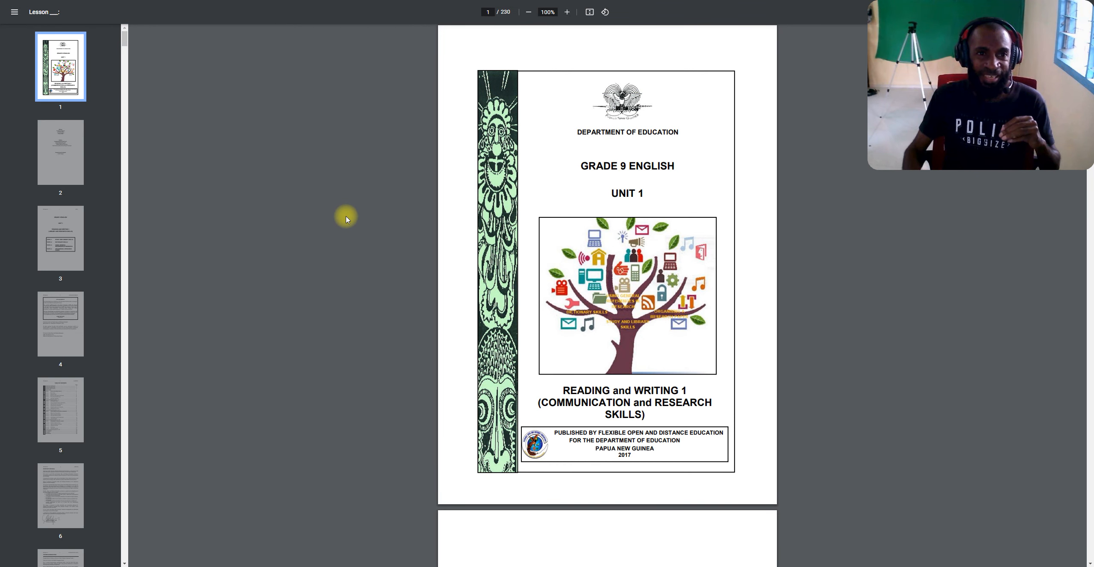
mouse_move(259, 43)
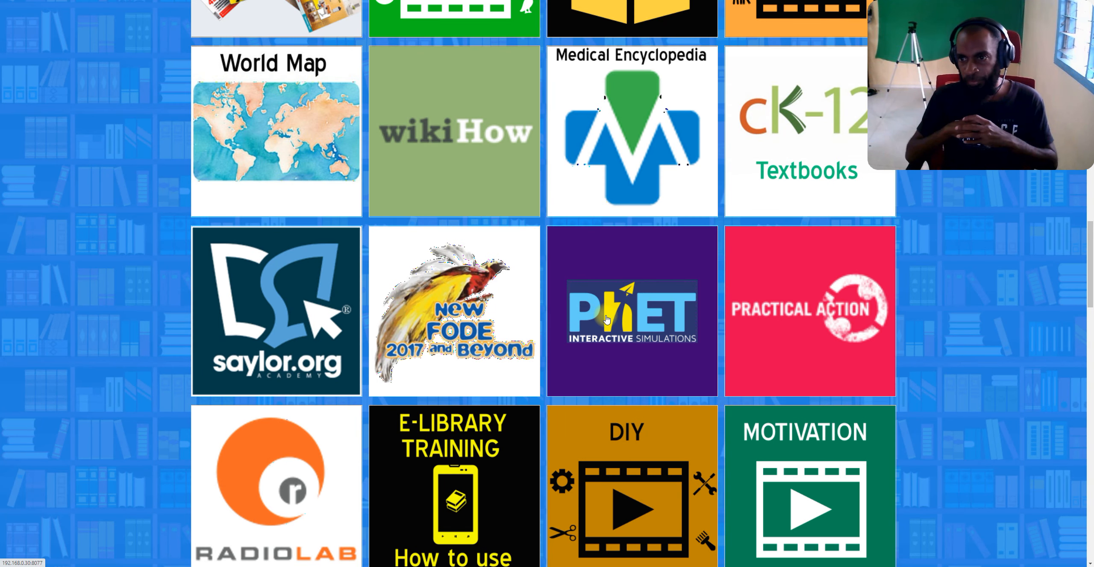
left_click(605, 318)
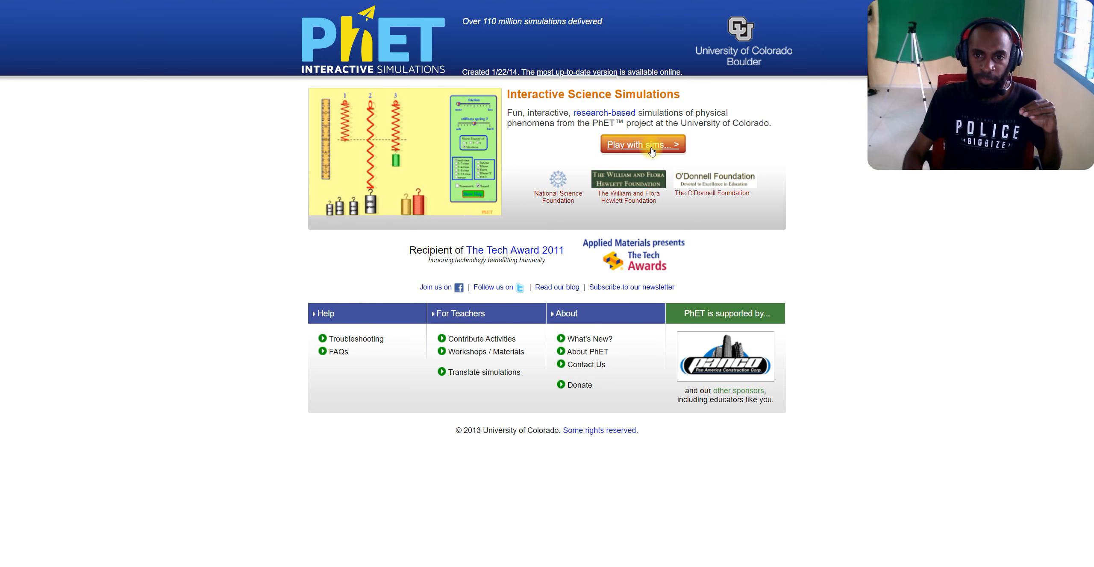
left_click(644, 144)
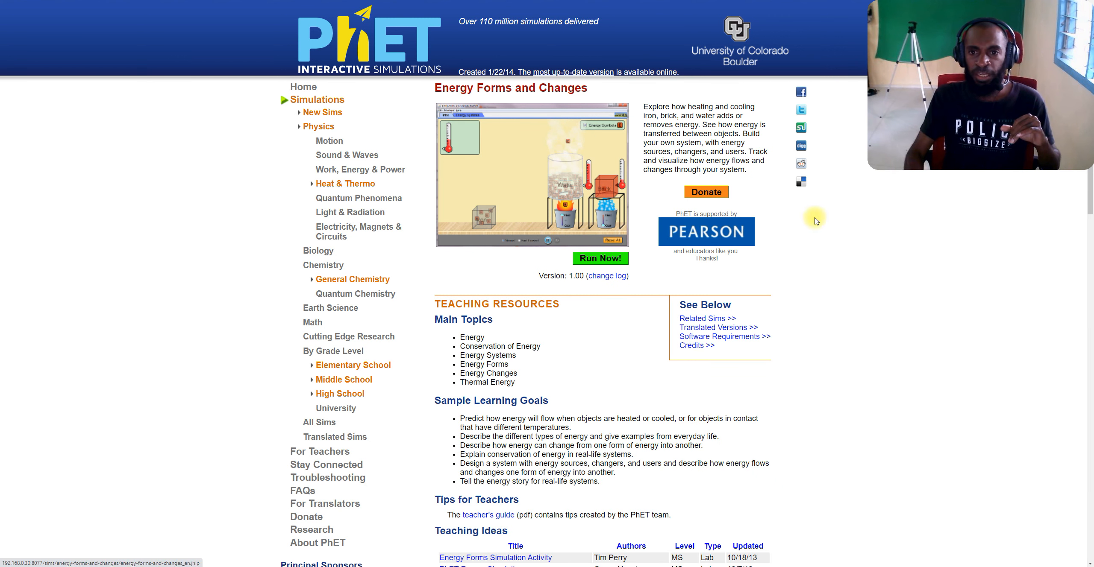
mouse_move(381, 297)
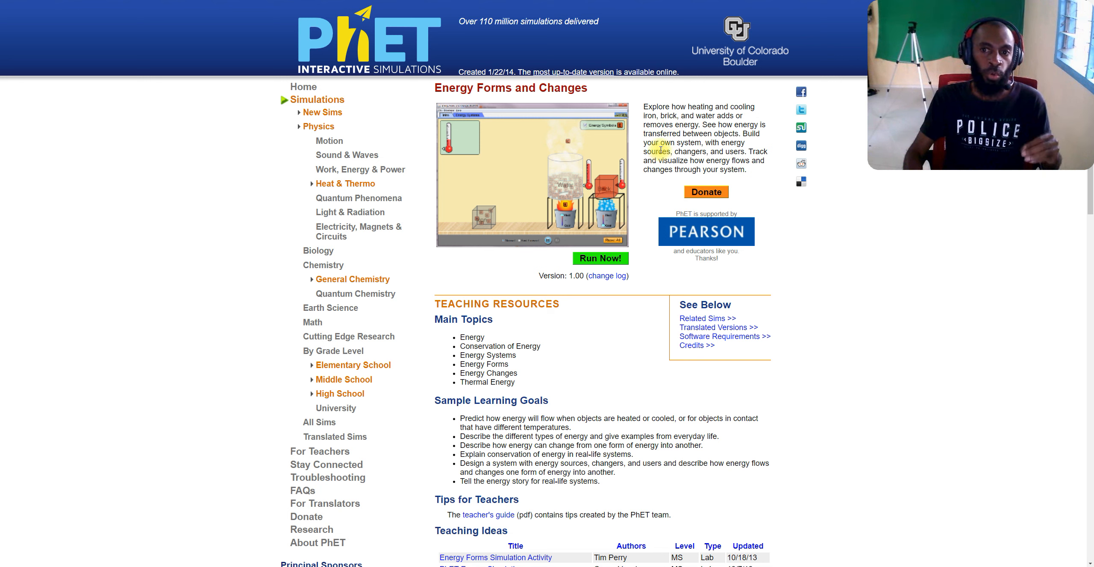
mouse_move(656, 139)
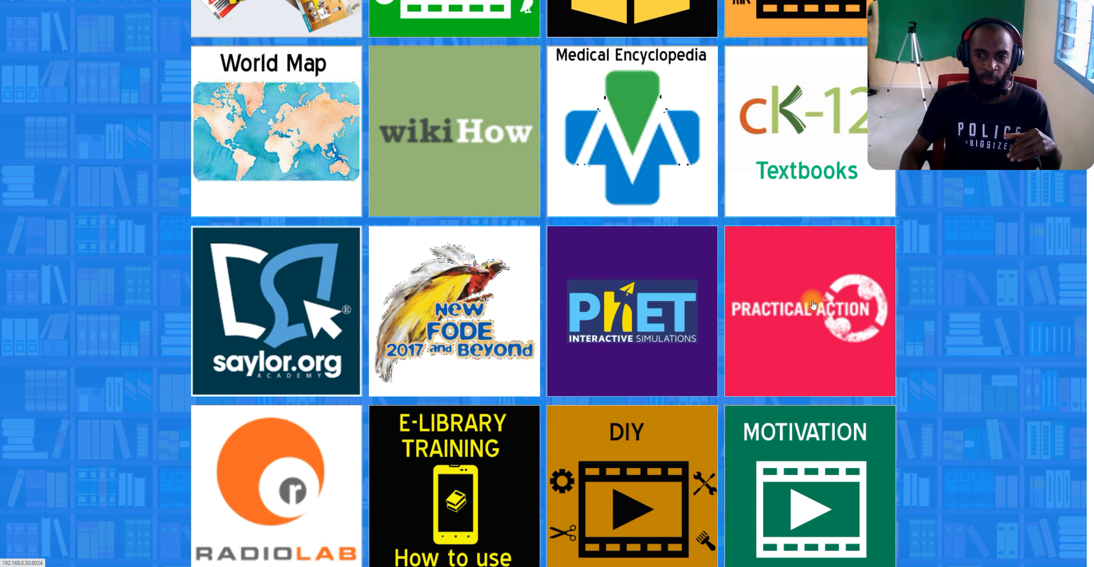
- Open Practical Action and browse its technical briefs index from Agriculture through Construction topics
left_click(812, 304)
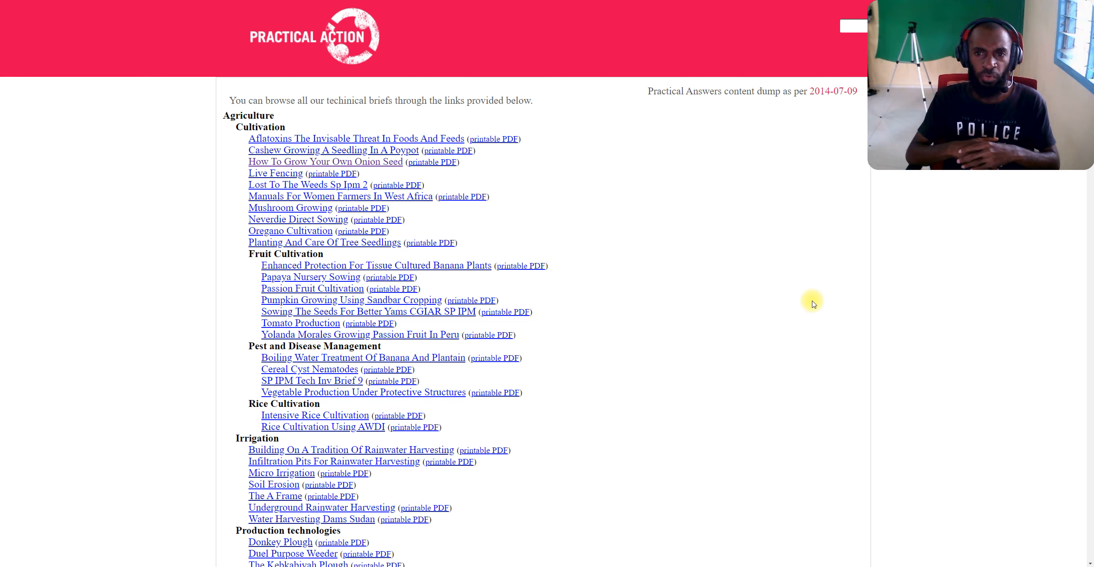
mouse_move(784, 310)
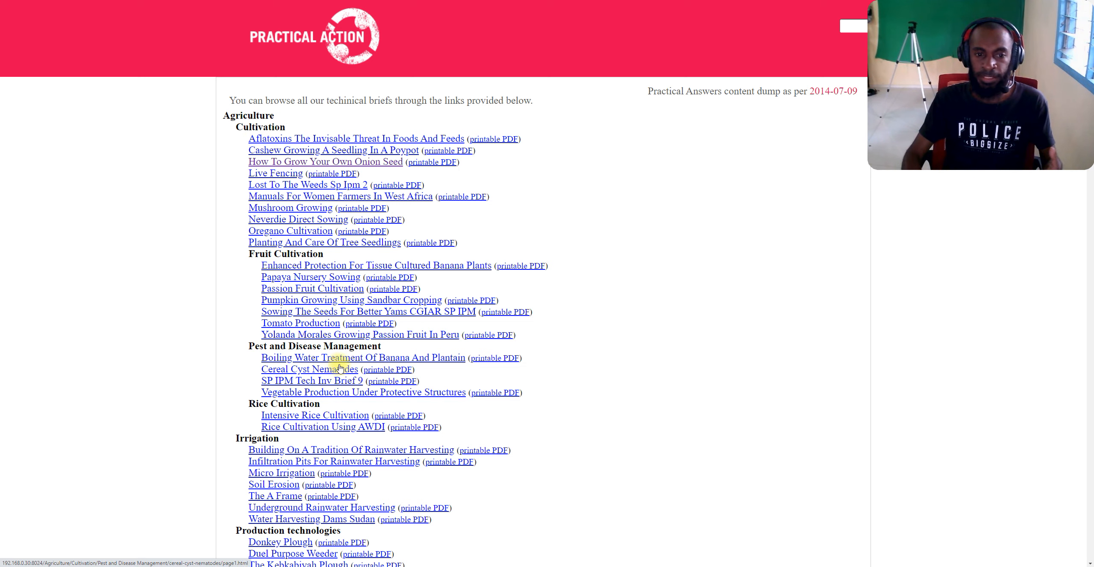
scroll("down", 3)
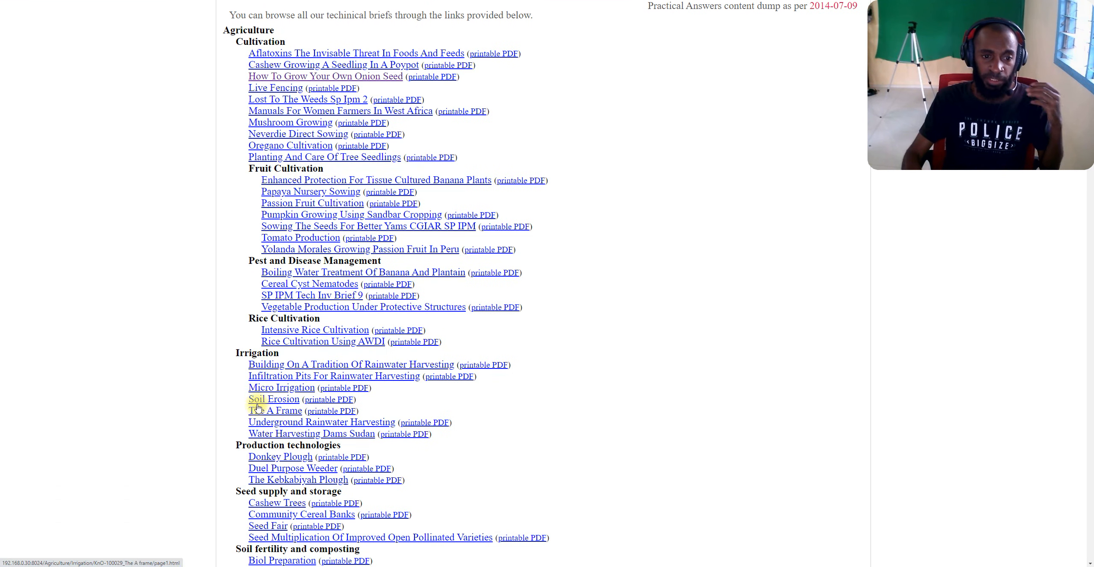
scroll("down", 3)
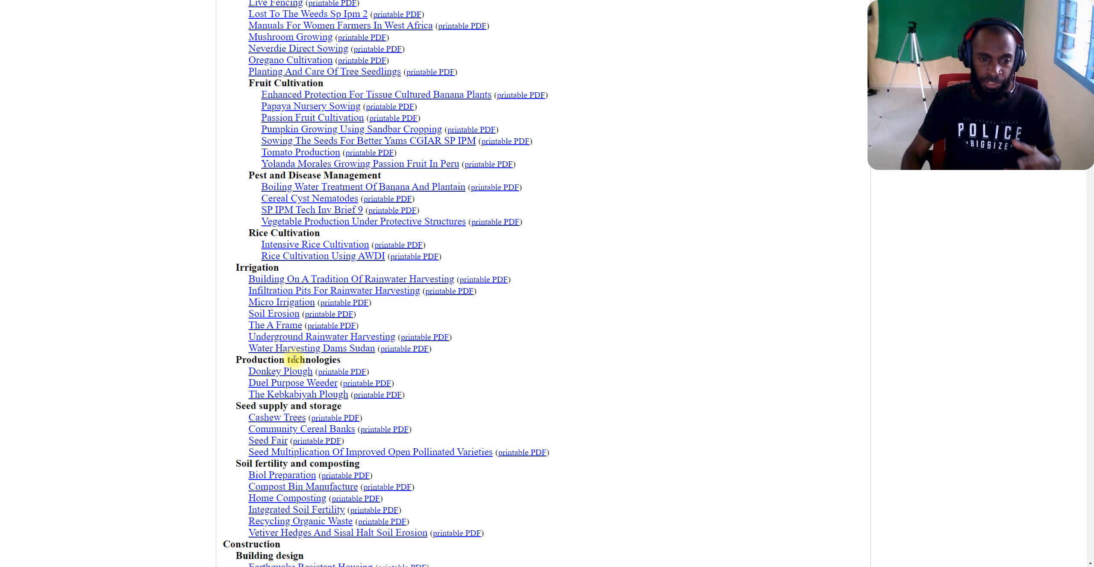
scroll("down", 3)
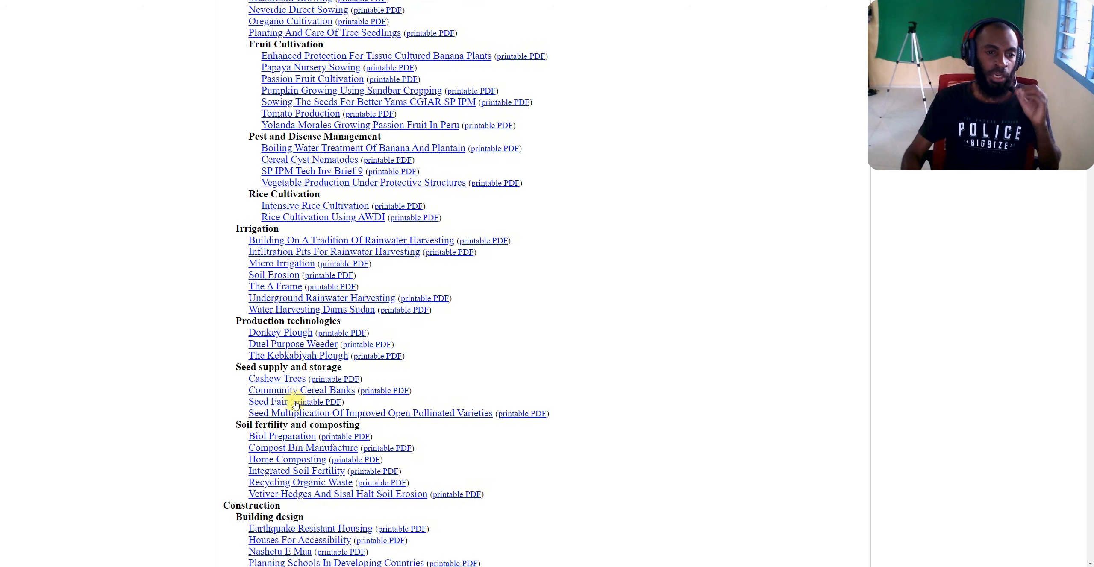
scroll("down", 3)
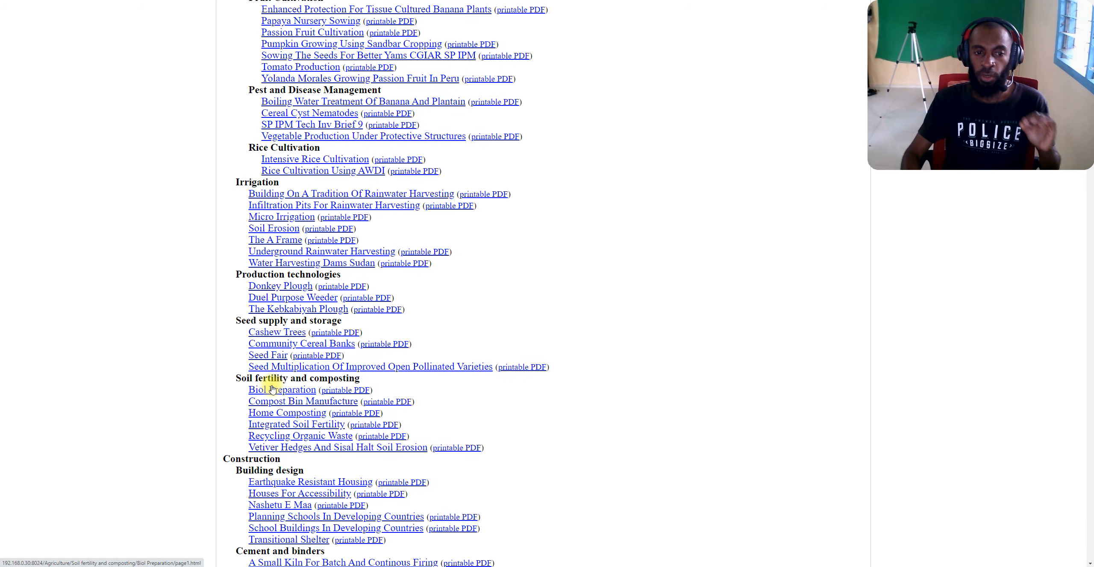
scroll("down", 3)
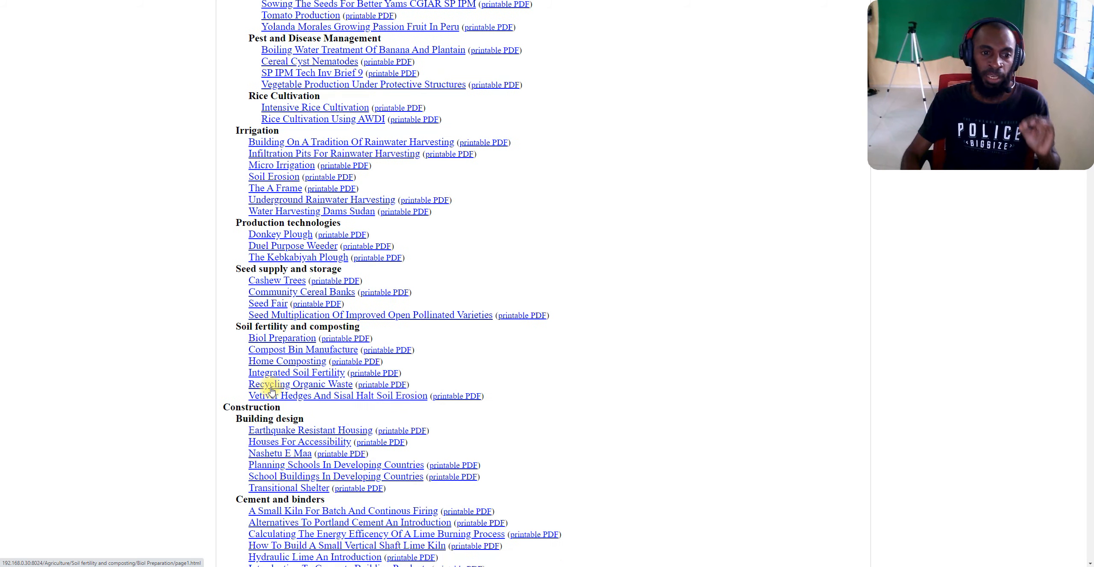
scroll("down", 3)
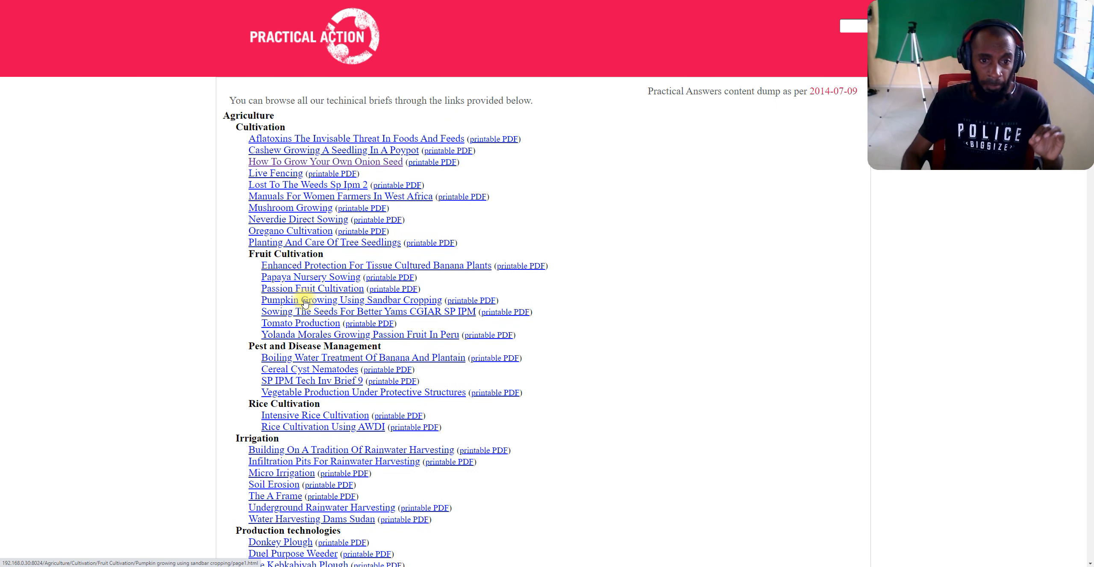
- Open the Pumpkin Growing Using Sandbar Cropping brief, view page 2, then return to page 1
left_click(352, 300)
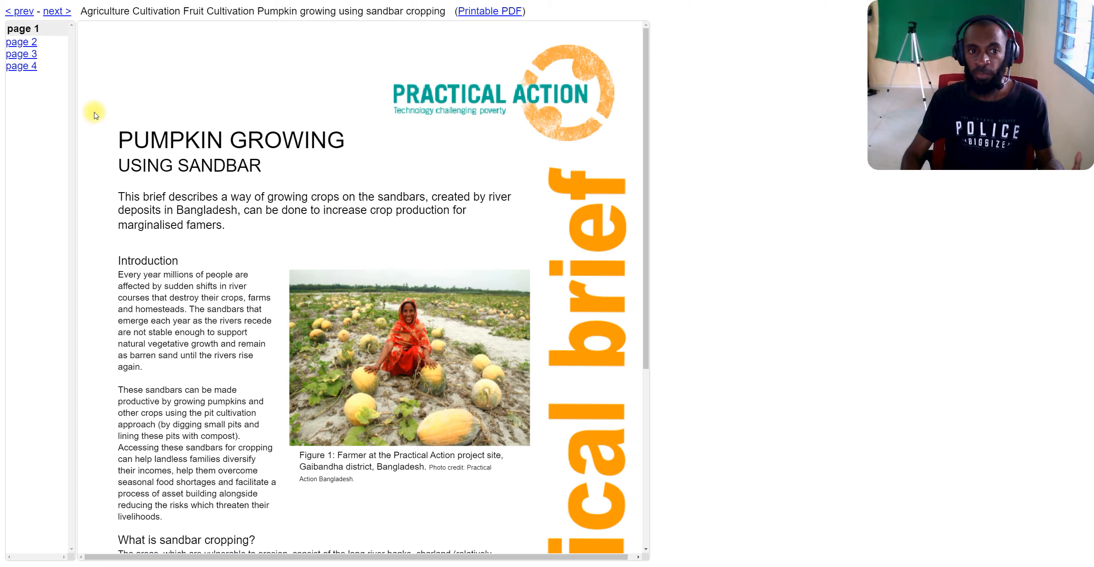
scroll("down", 3)
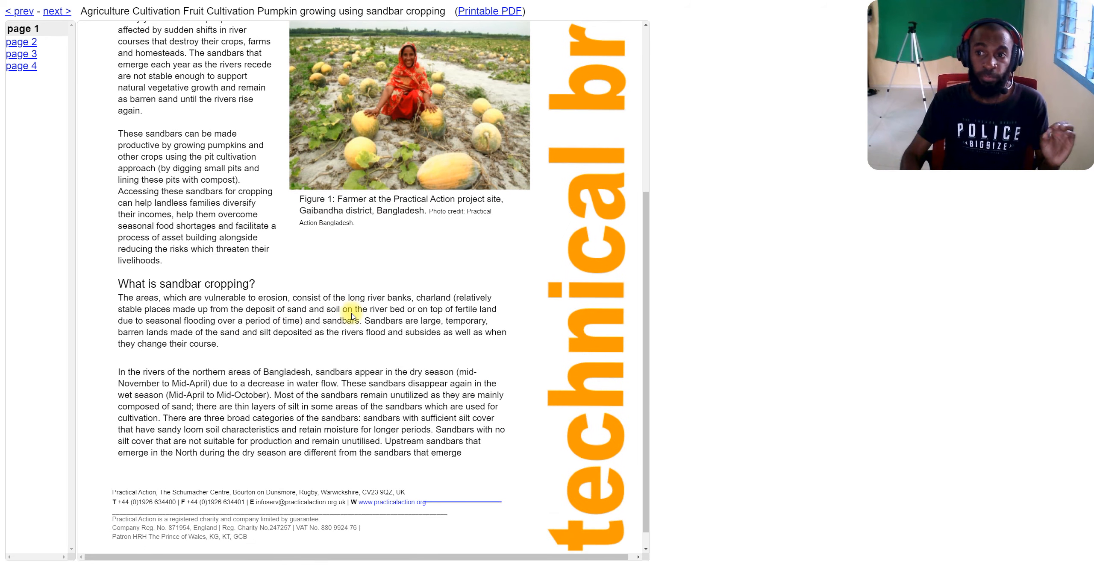
left_click(21, 42)
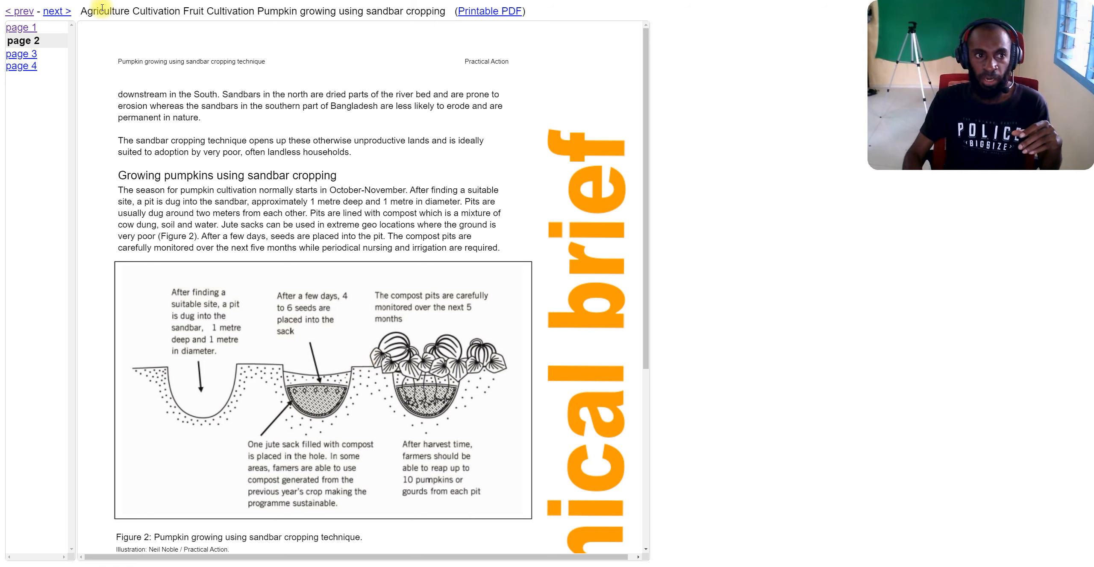
mouse_move(17, 11)
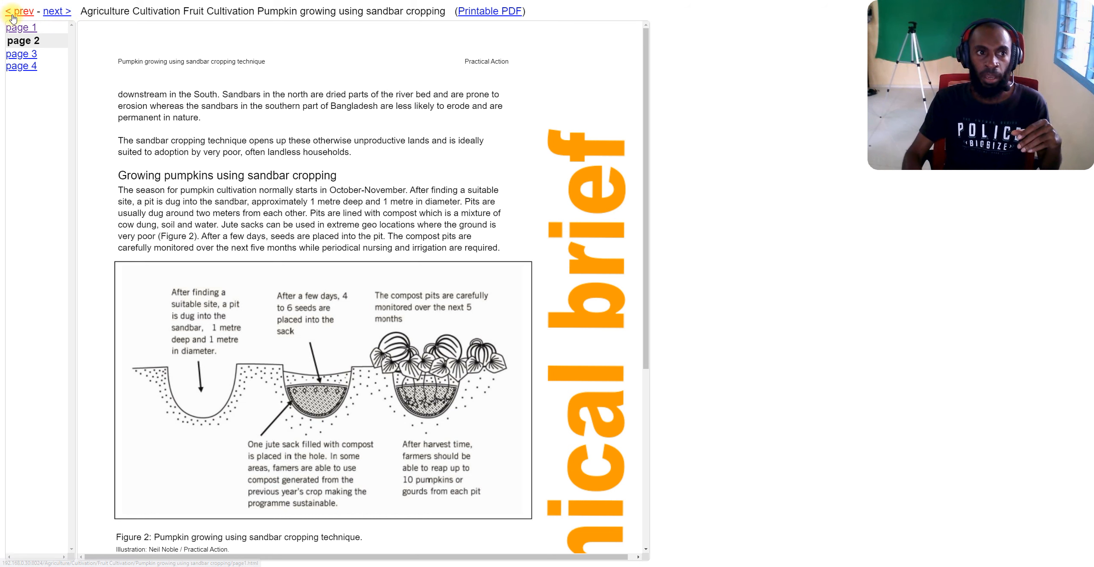
left_click(16, 11)
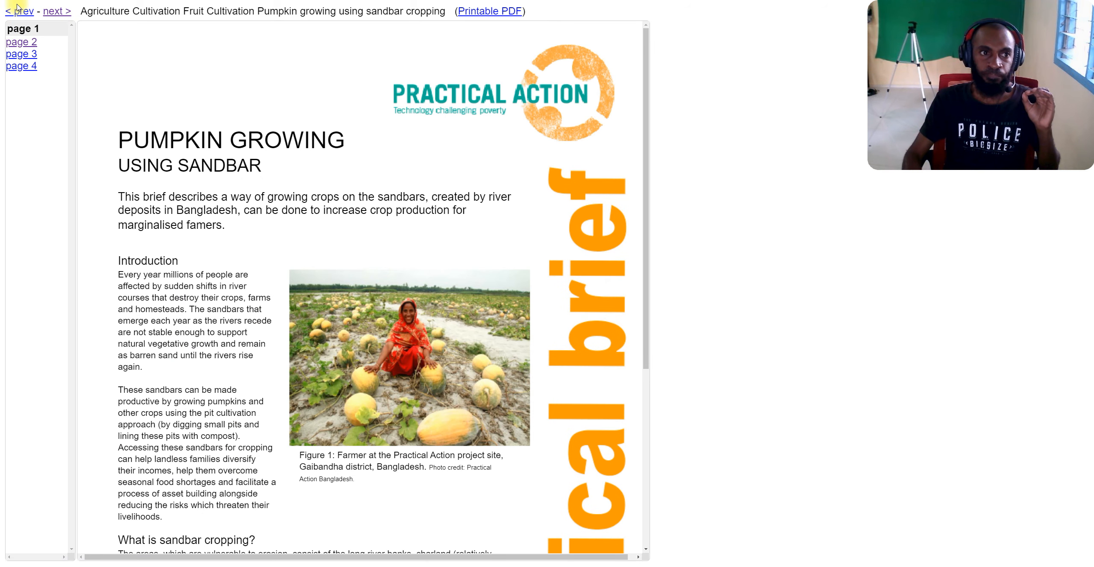